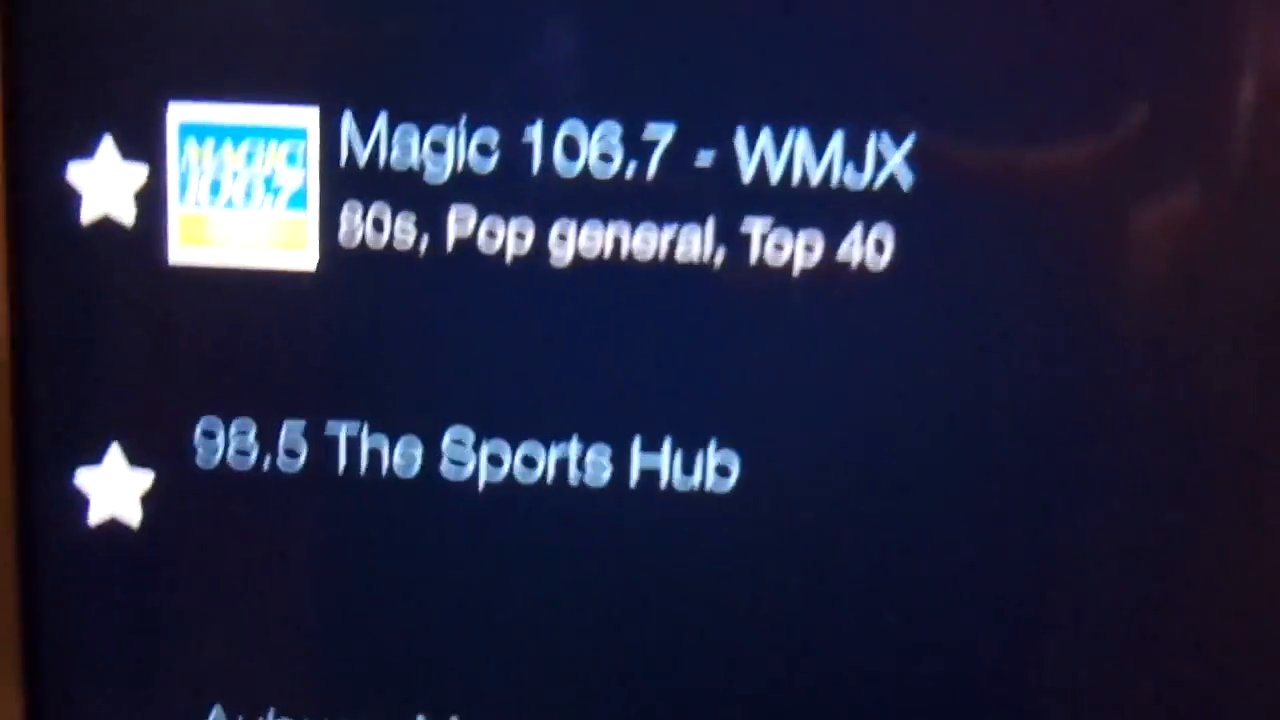
scroll("down", 3)
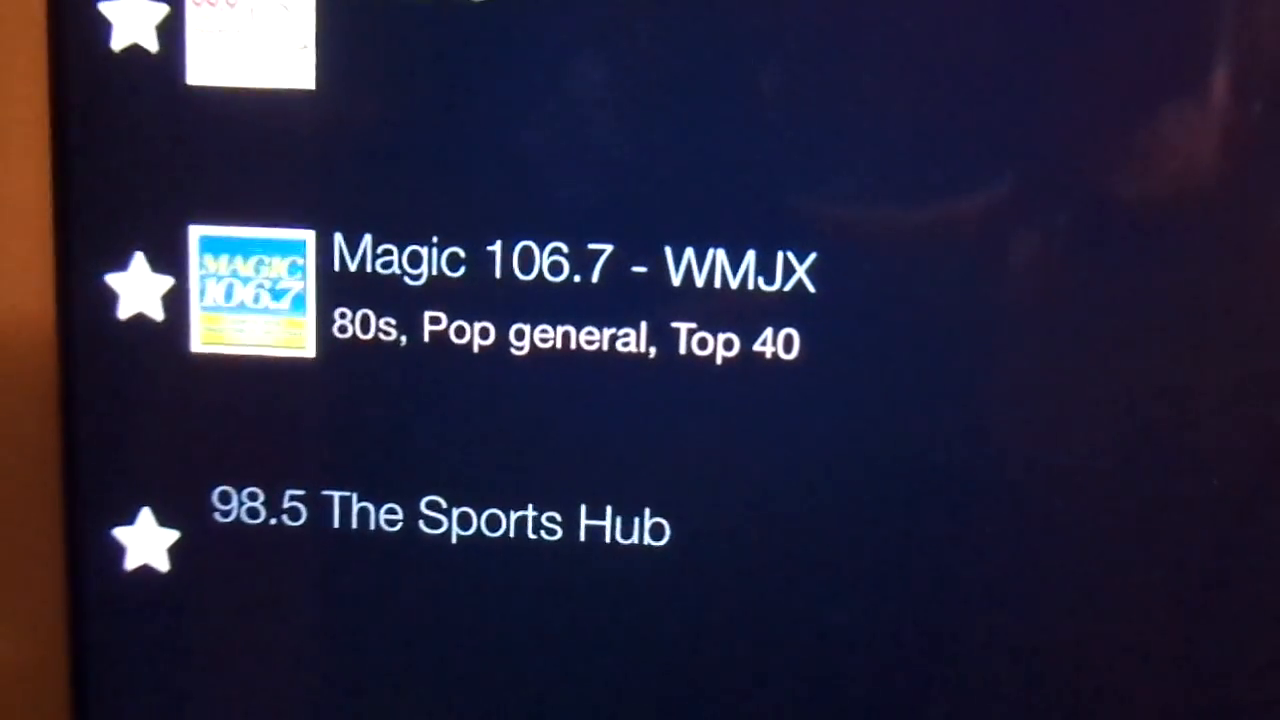